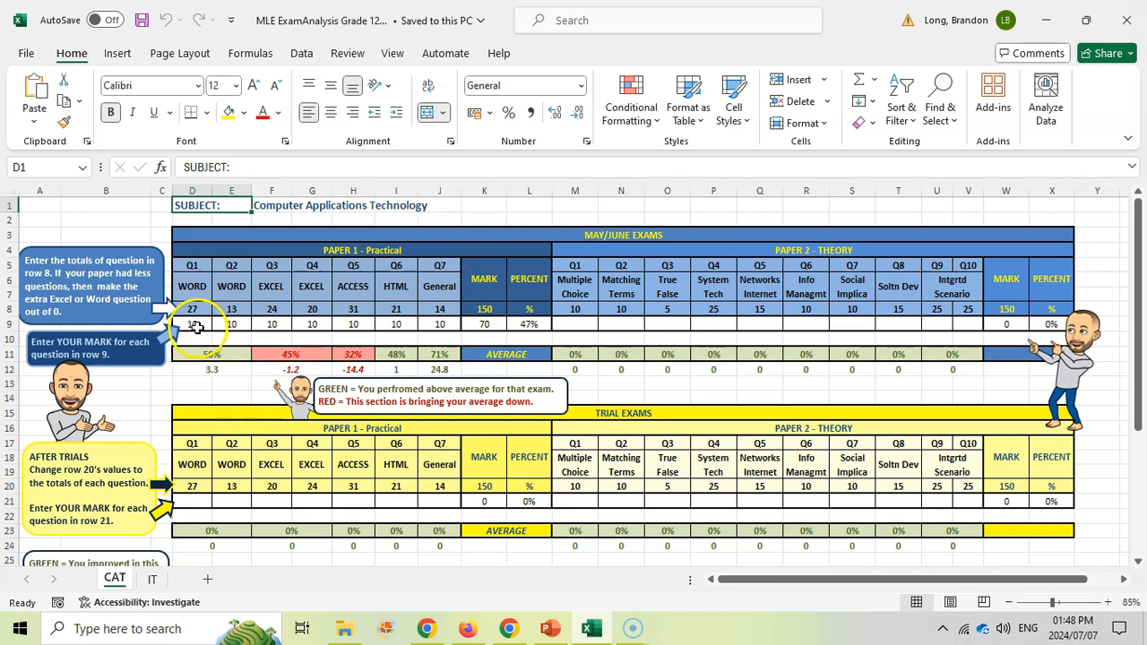
Review the June practical question totals (Q1 27, Q2 13) and marks, confirming they add to 150
click(312, 327)
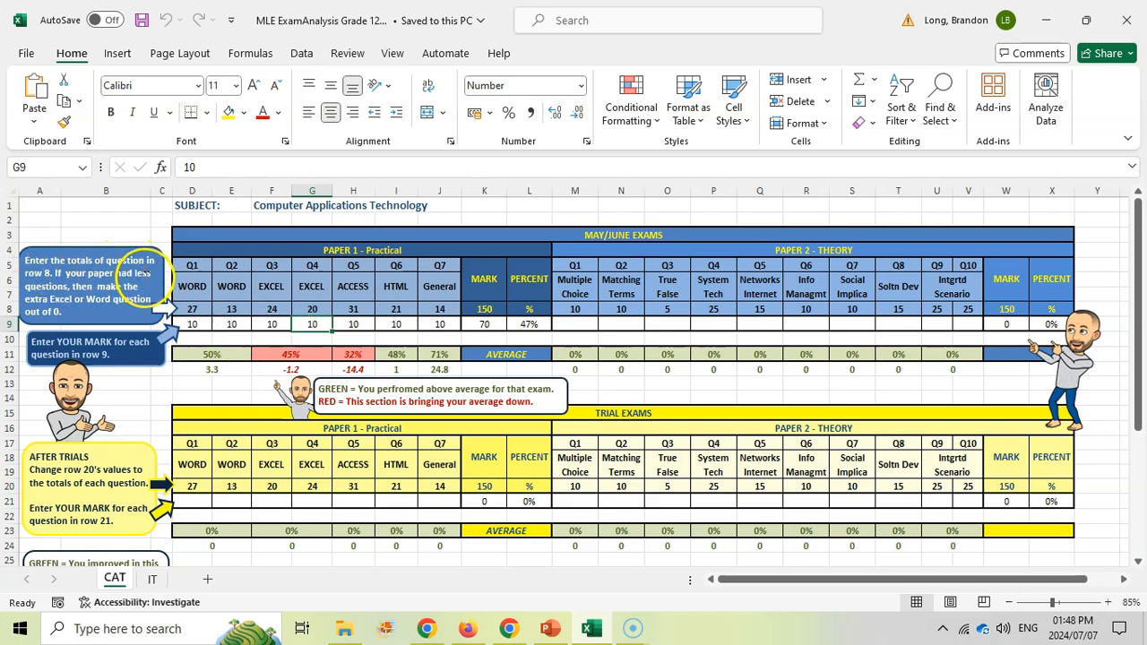
click(192, 308)
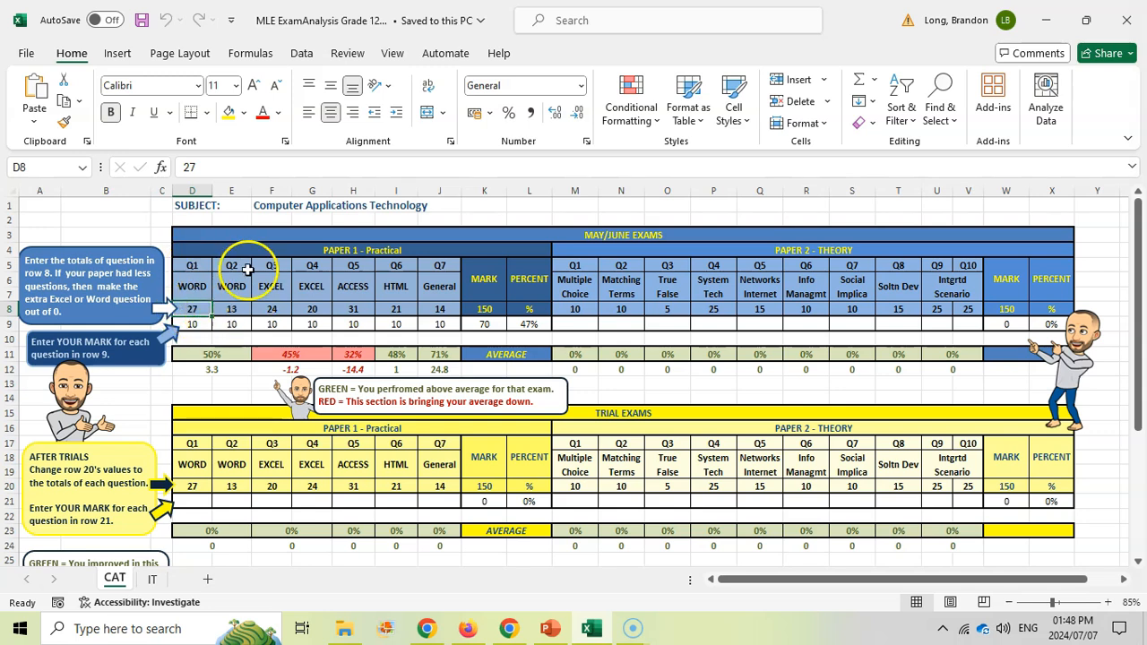
click(231, 308)
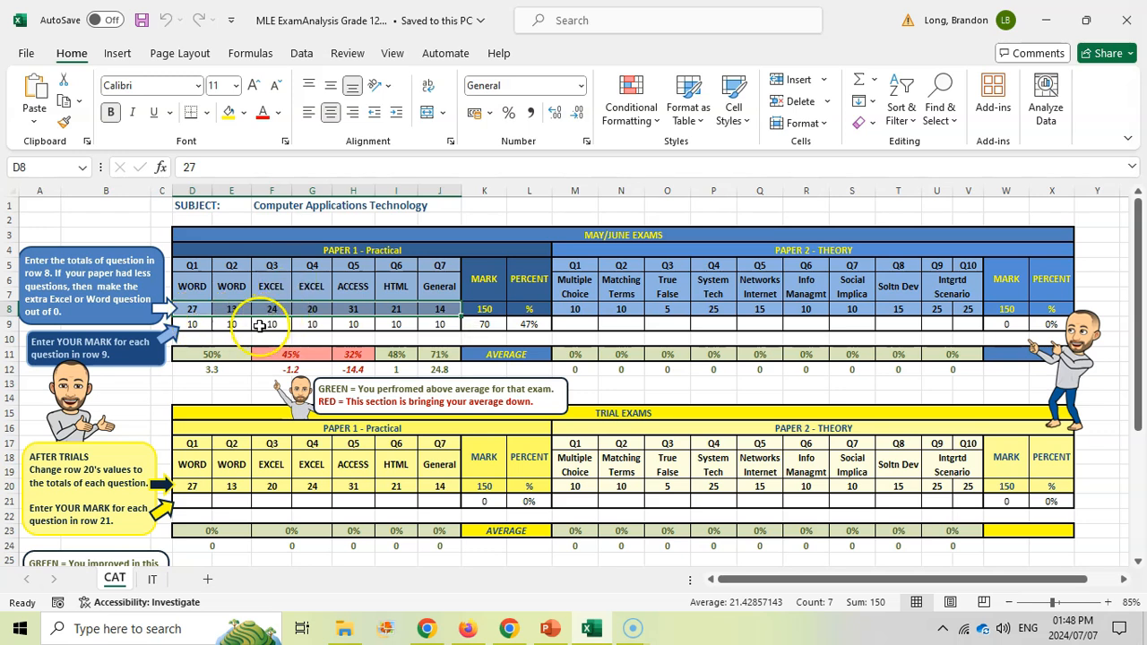
click(231, 308)
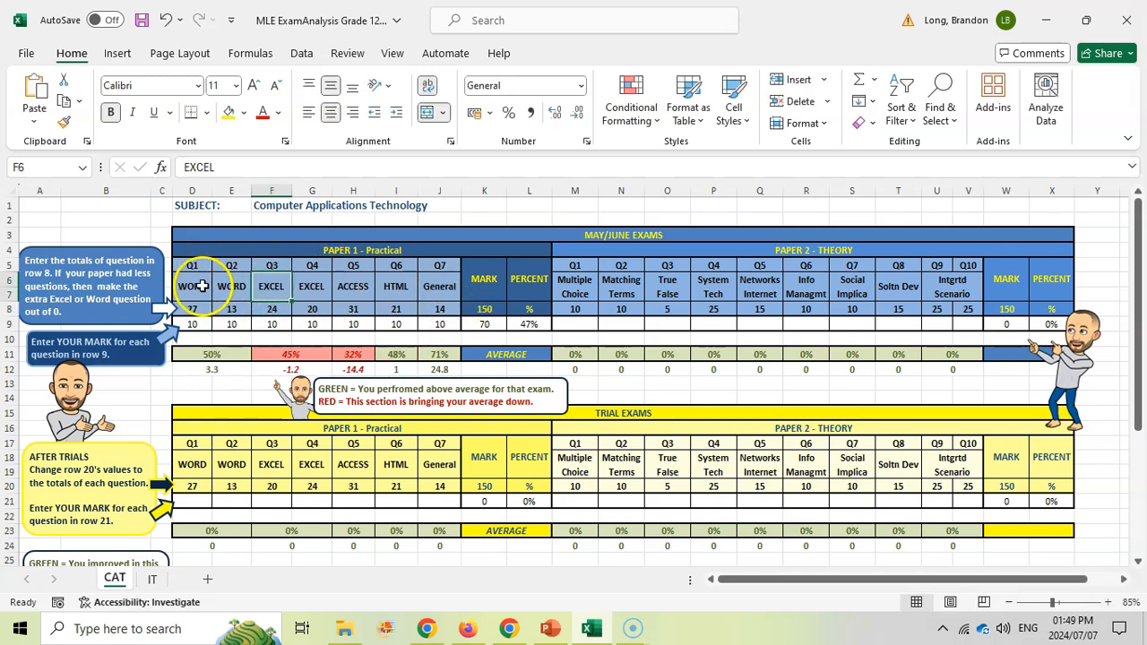
click(192, 323)
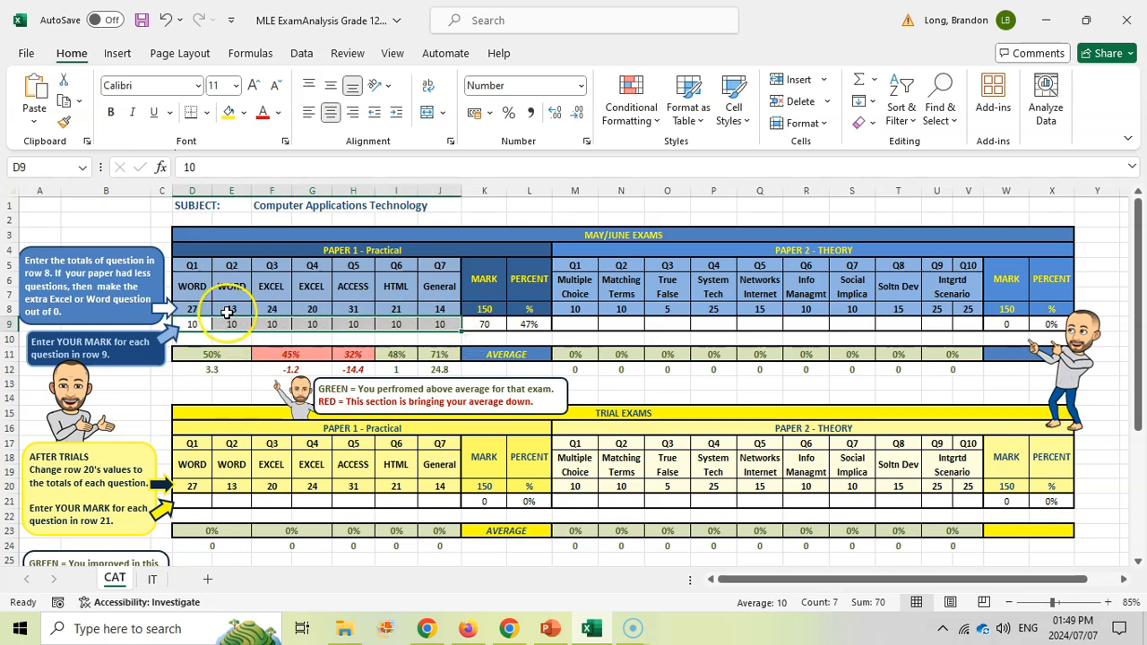
click(232, 308)
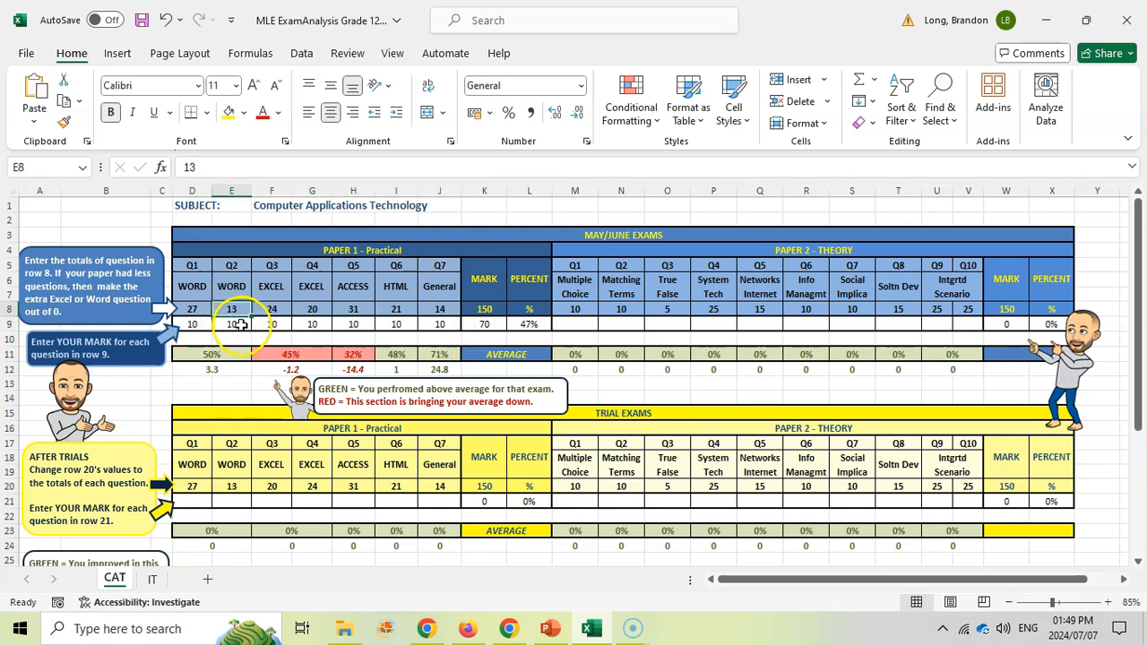
click(190, 324)
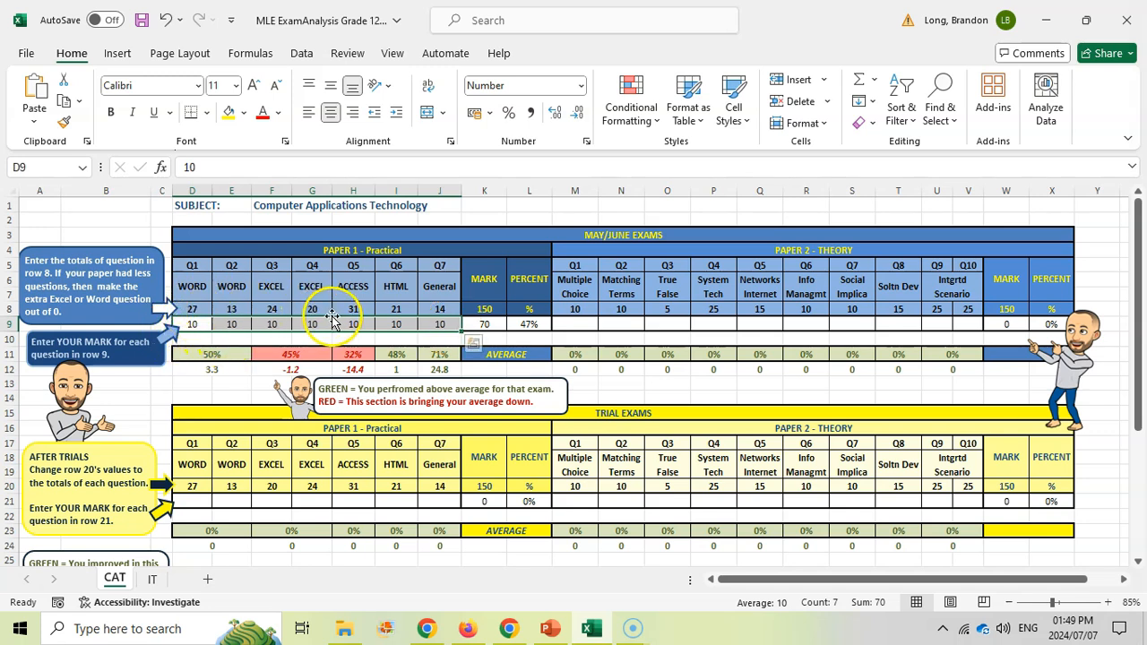
Inspect the theory totals and the ACCESS, EXCEL and WORD percentage formulas
click(620, 308)
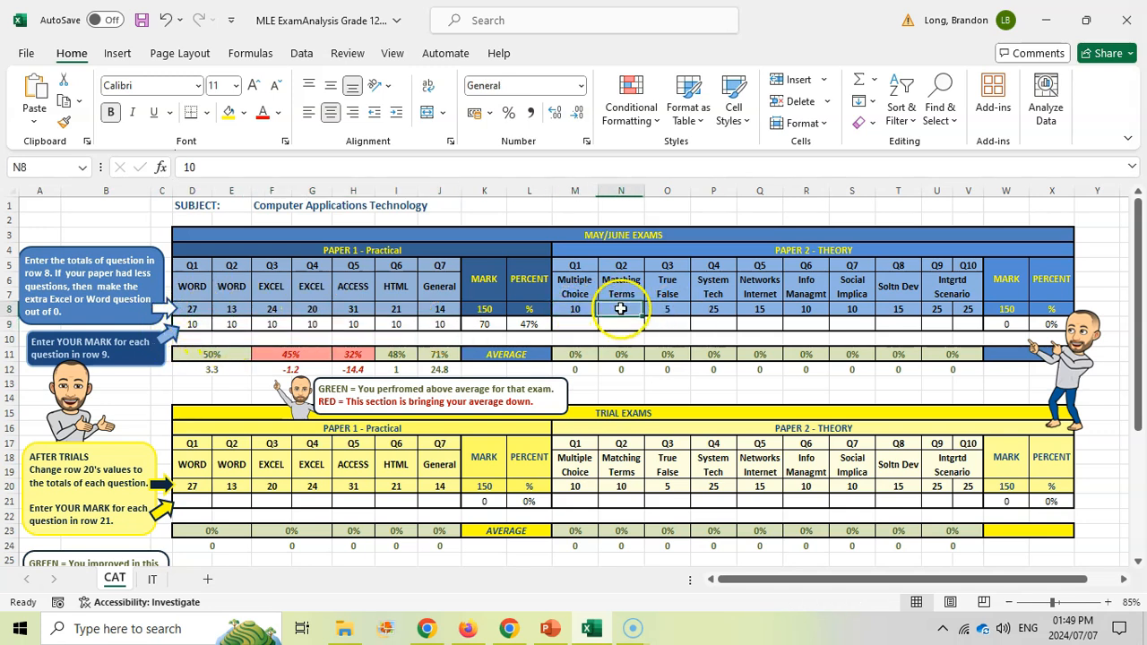
click(667, 308)
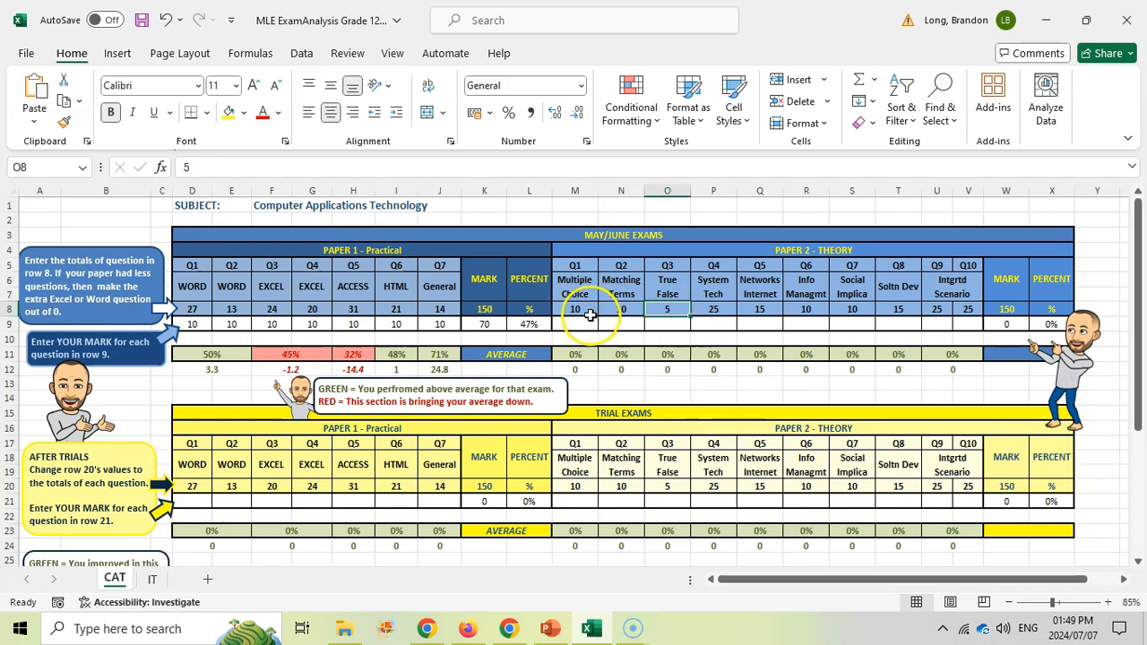
click(620, 308)
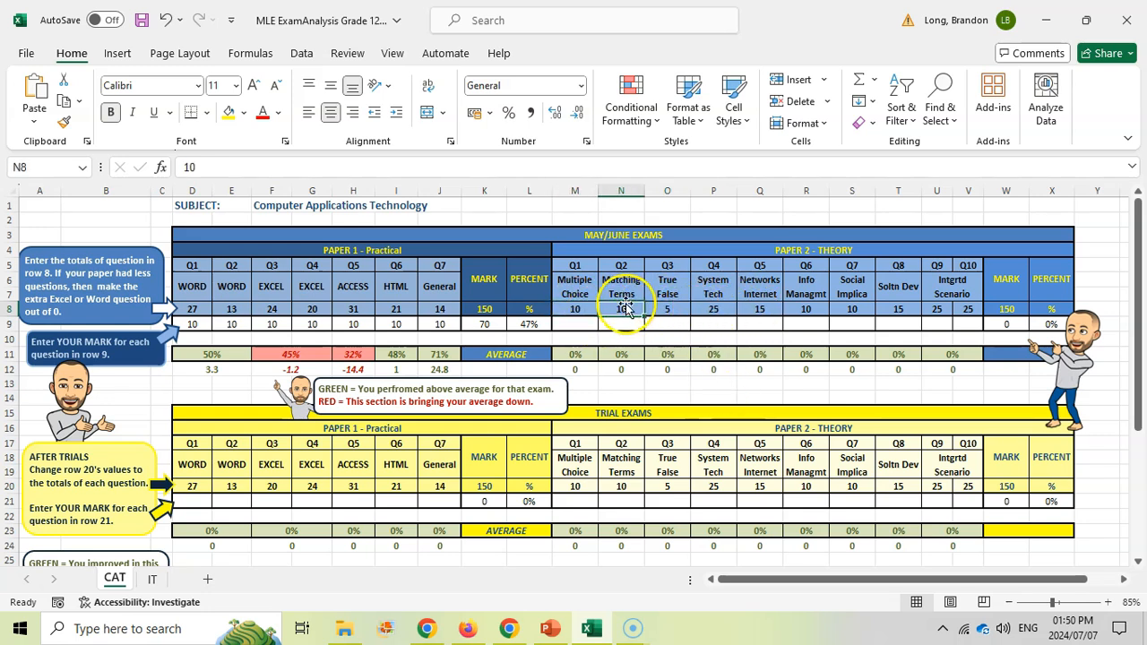
click(806, 308)
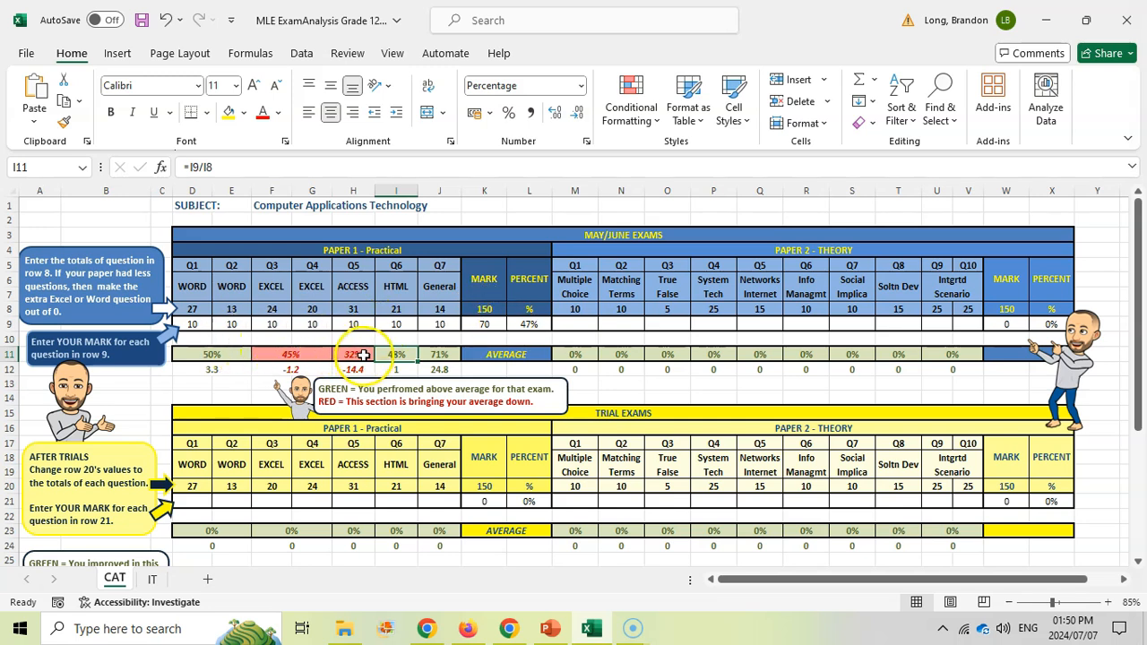
click(272, 355)
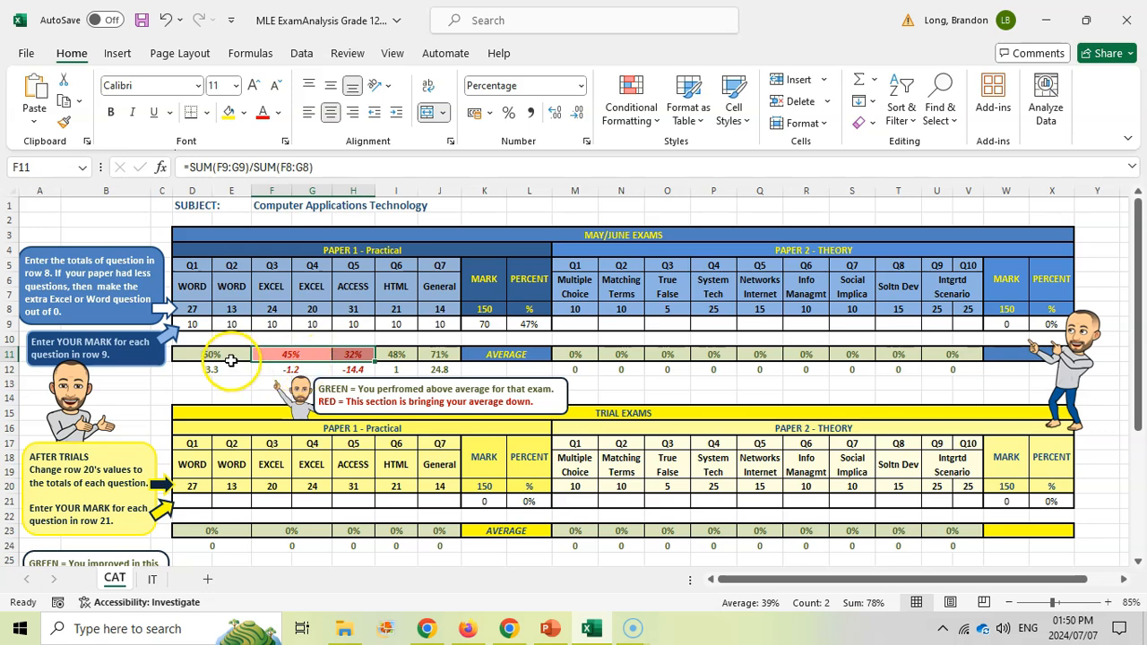
click(192, 355)
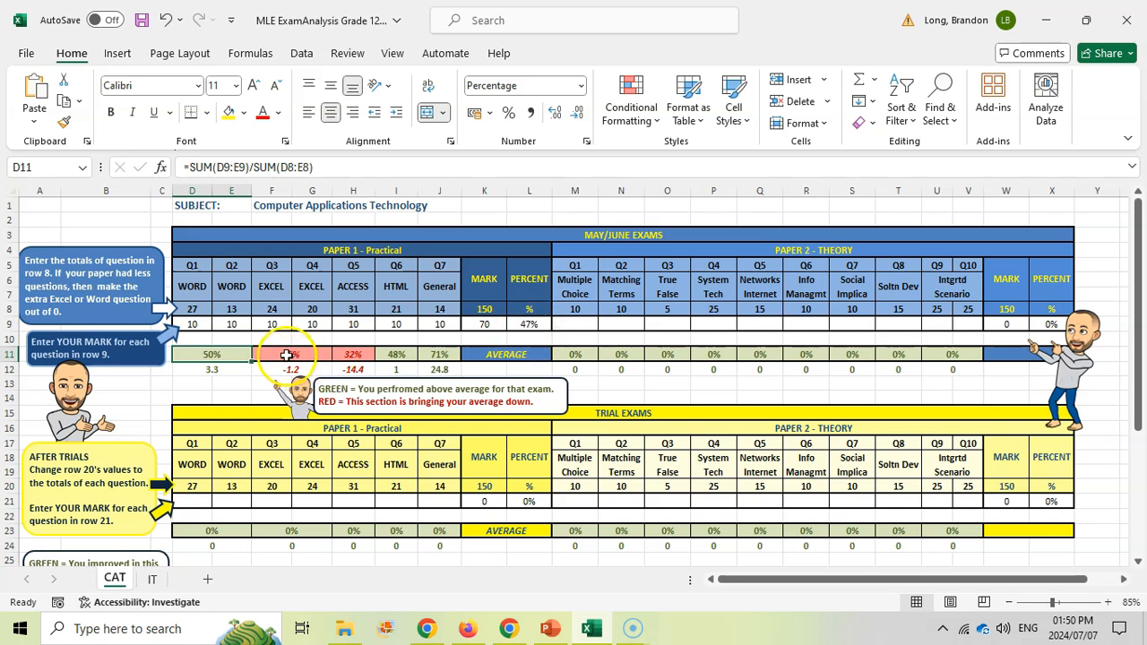
click(272, 355)
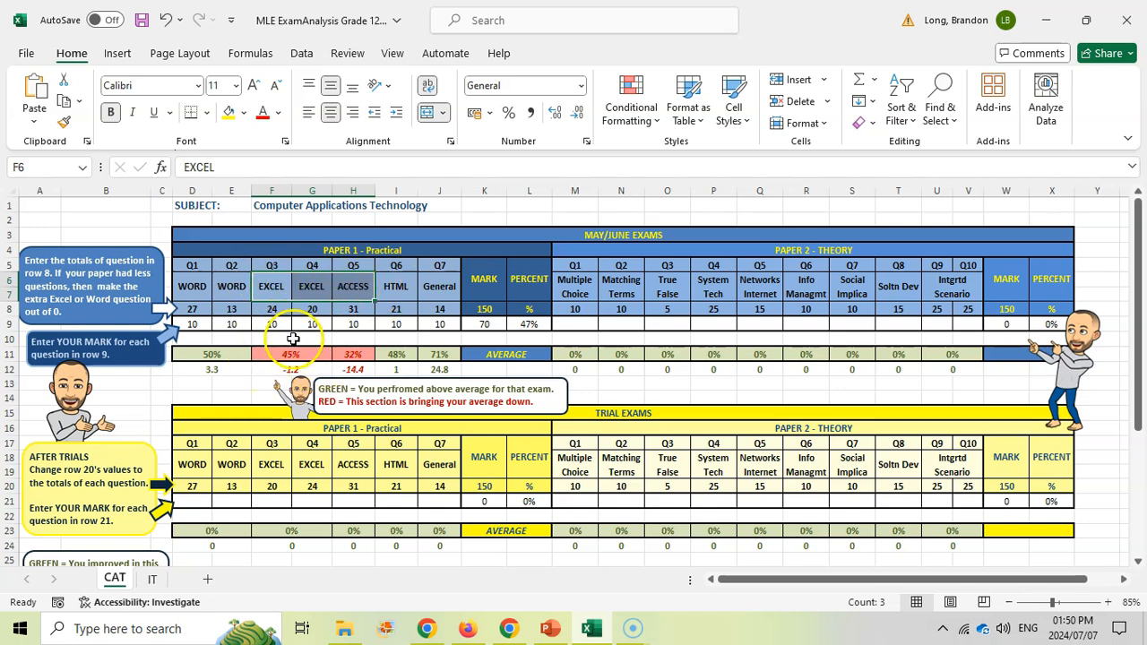
mouse_move(737, 309)
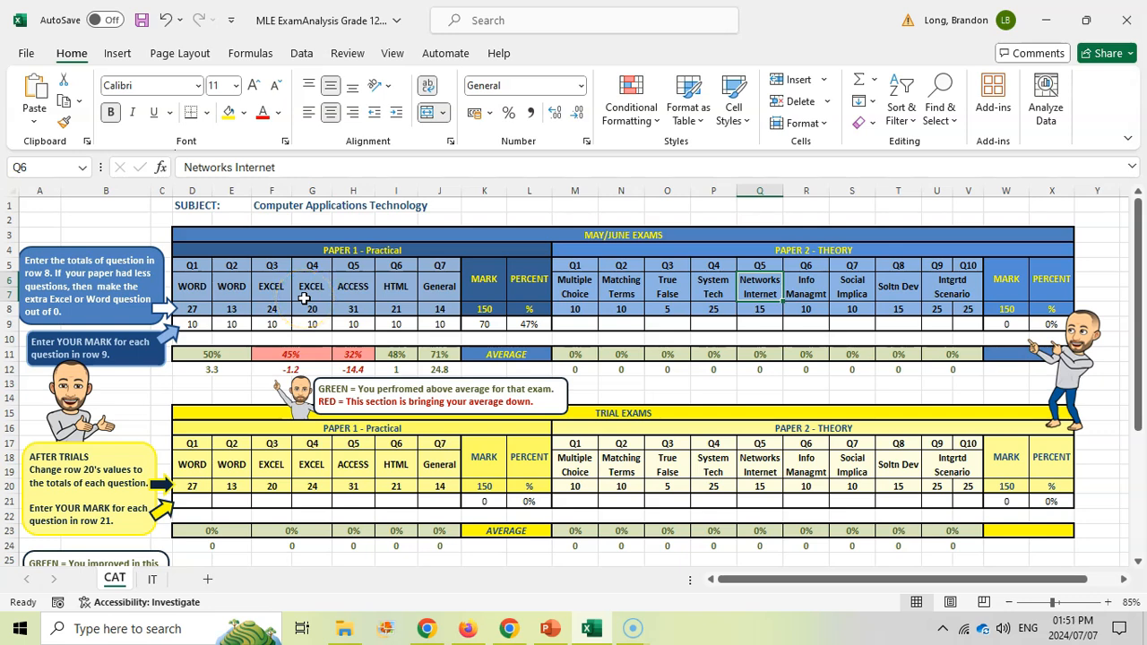
Enter the trial Paper 1 question marks in row 21, starting with 10
scroll(down, 3)
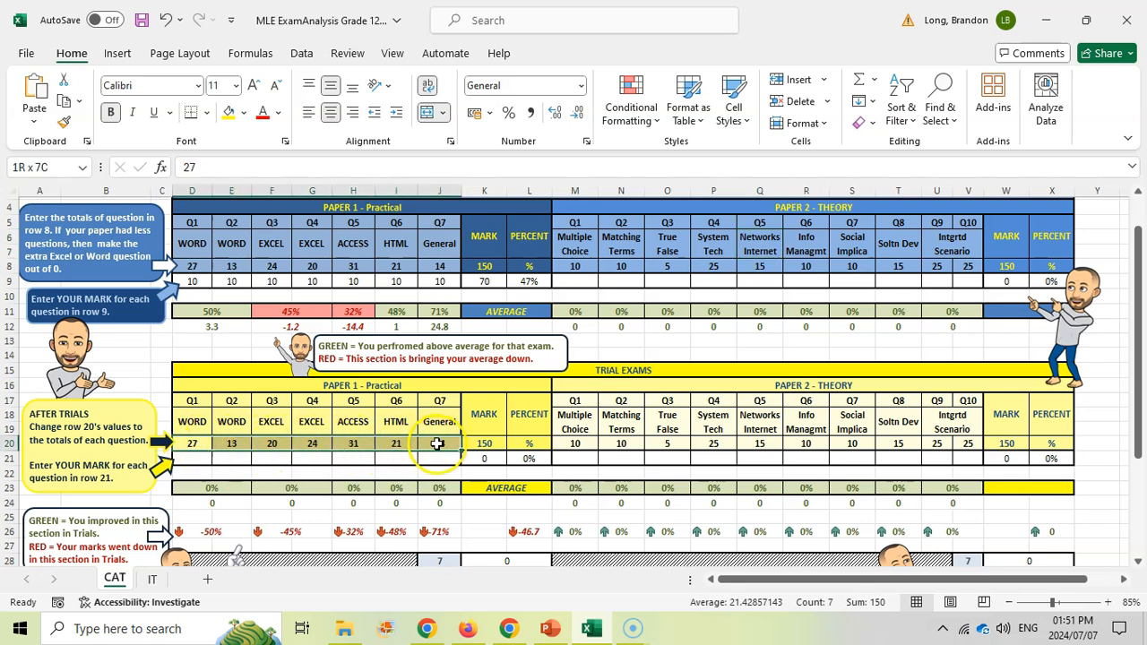
click(192, 442)
text(15)
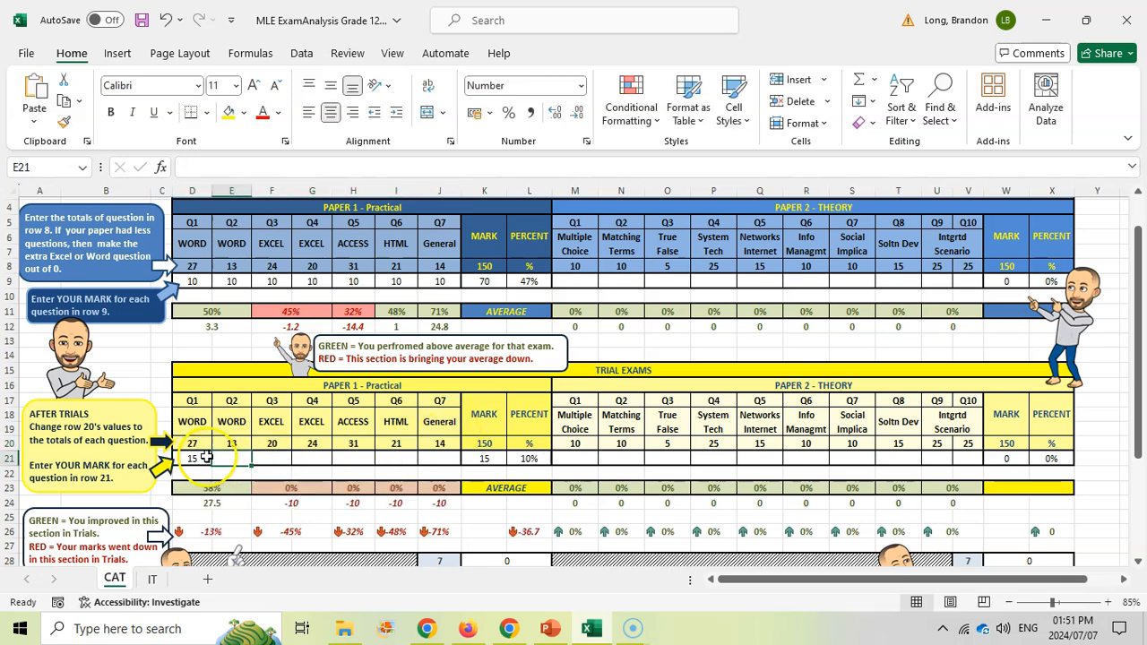
text(10)
click(270, 459)
text(15)
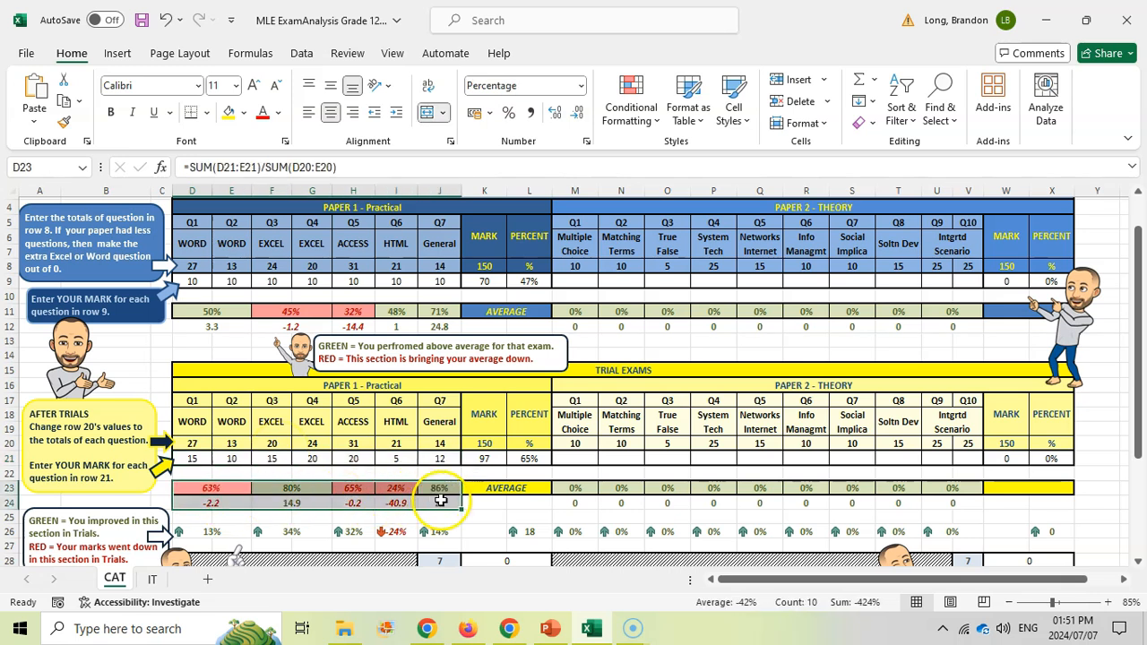
click(353, 487)
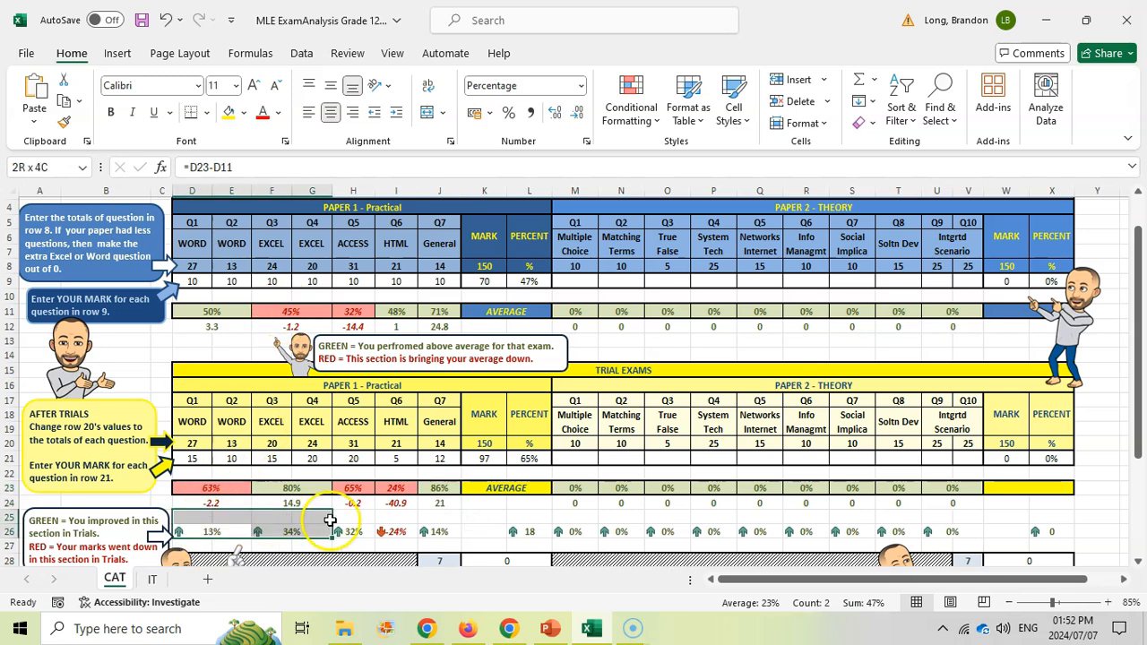
click(231, 488)
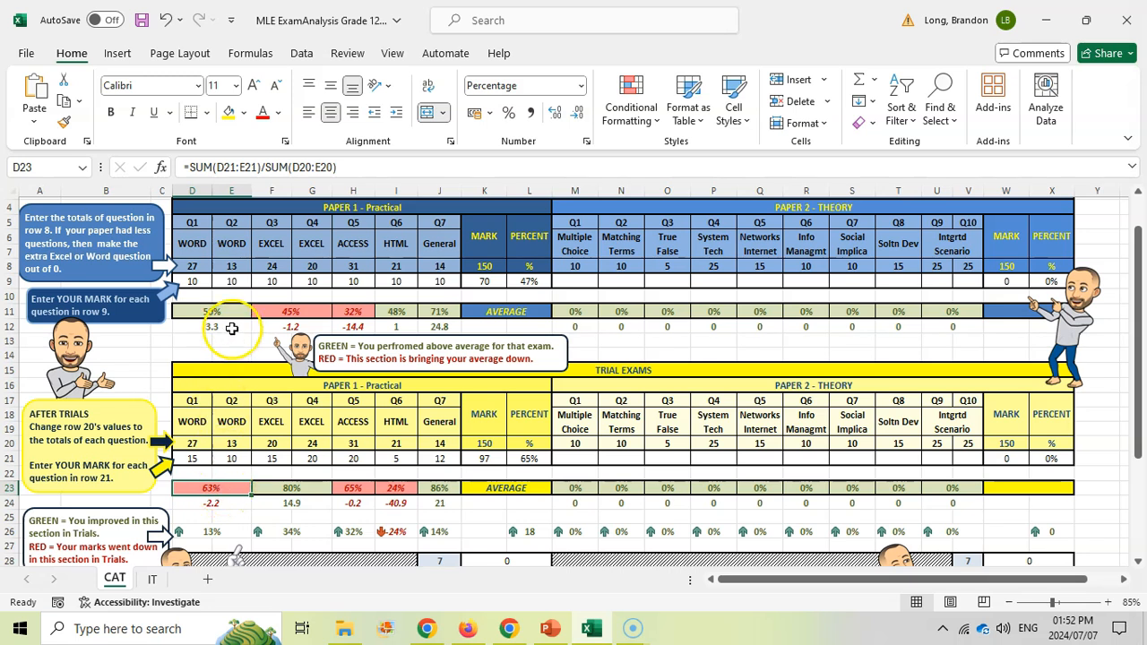
click(212, 312)
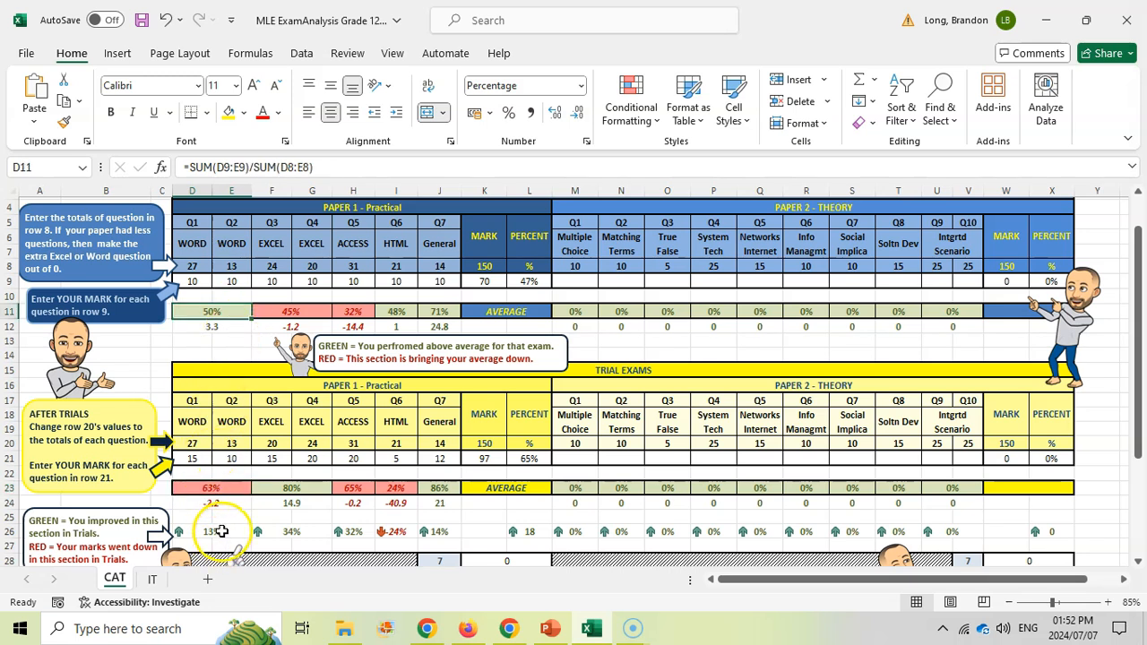
click(212, 530)
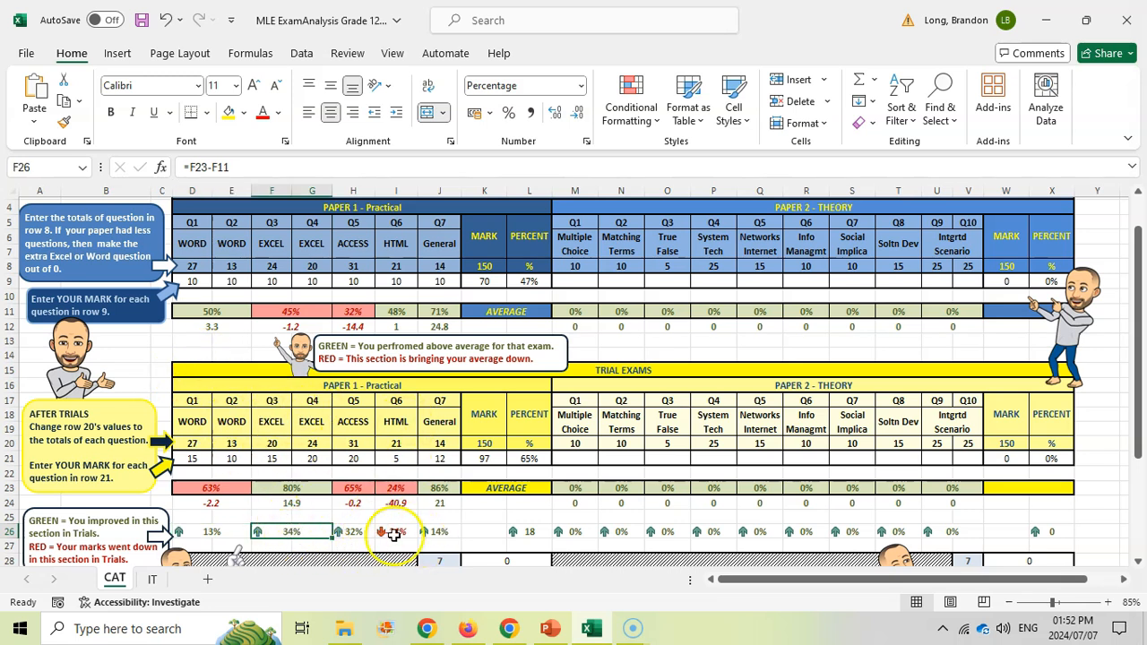
click(215, 530)
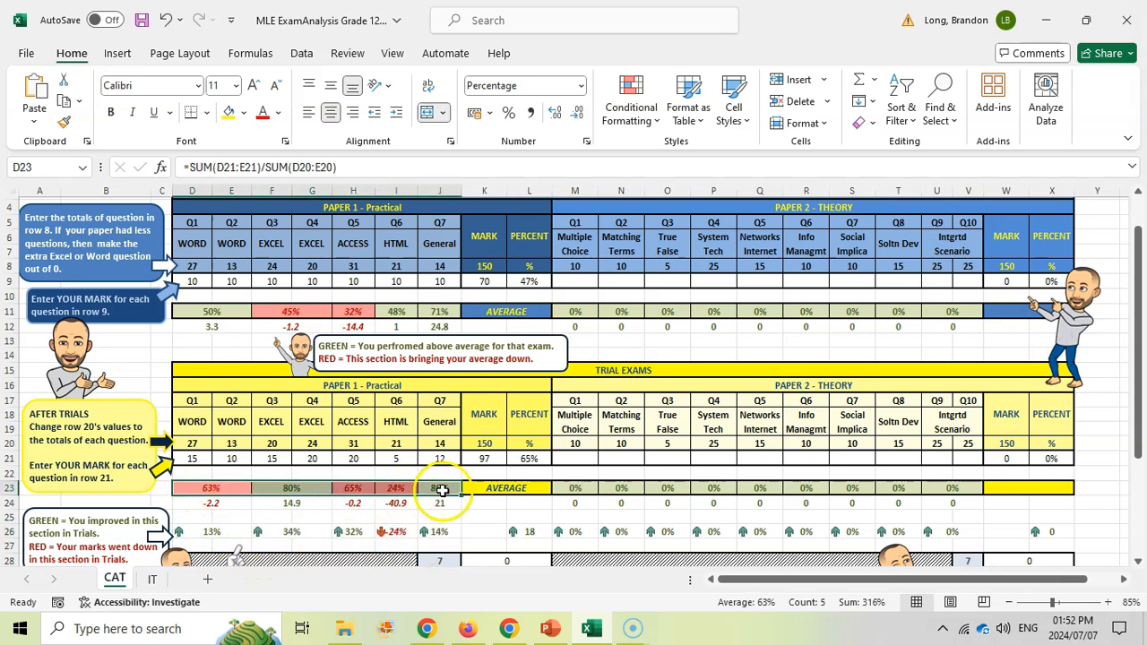
click(439, 531)
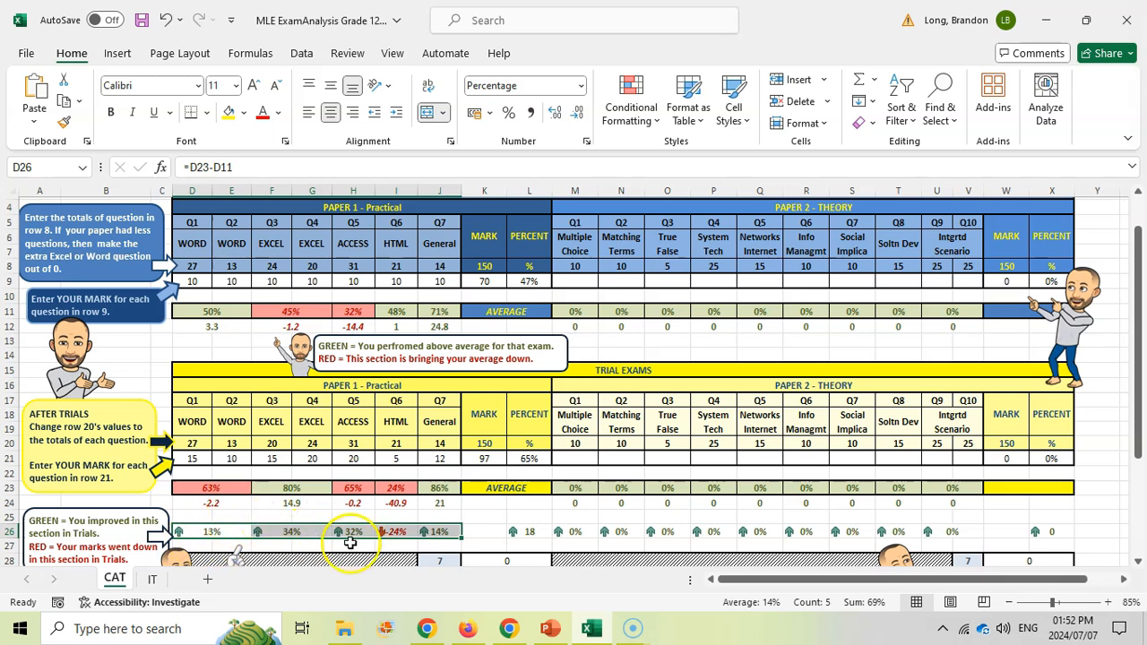
click(576, 530)
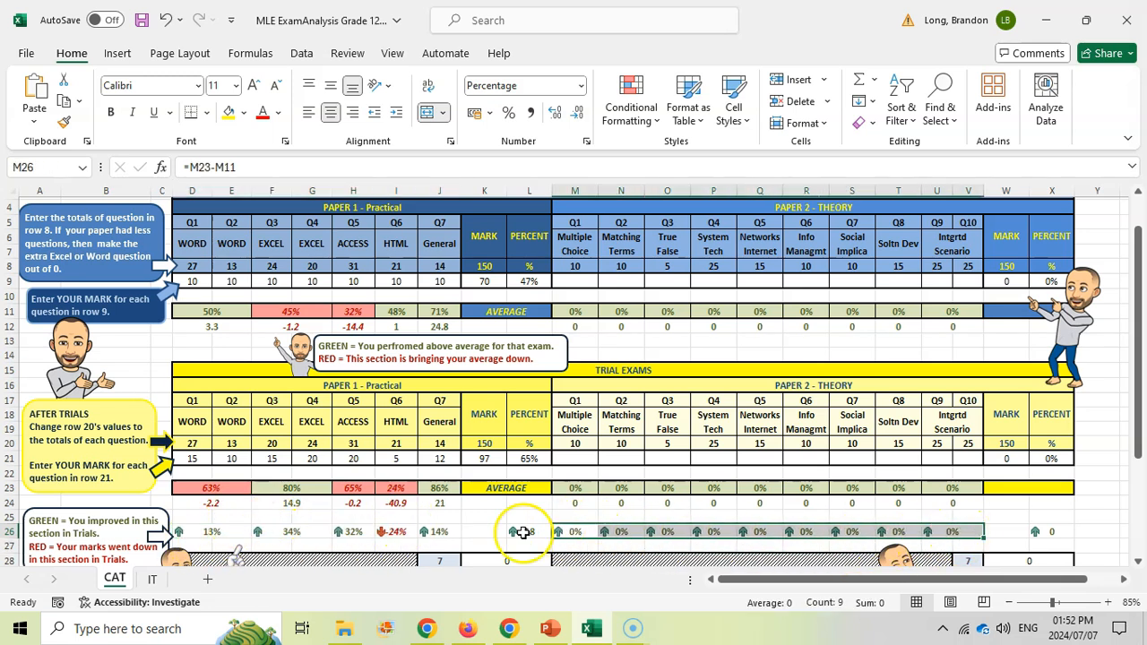
click(529, 530)
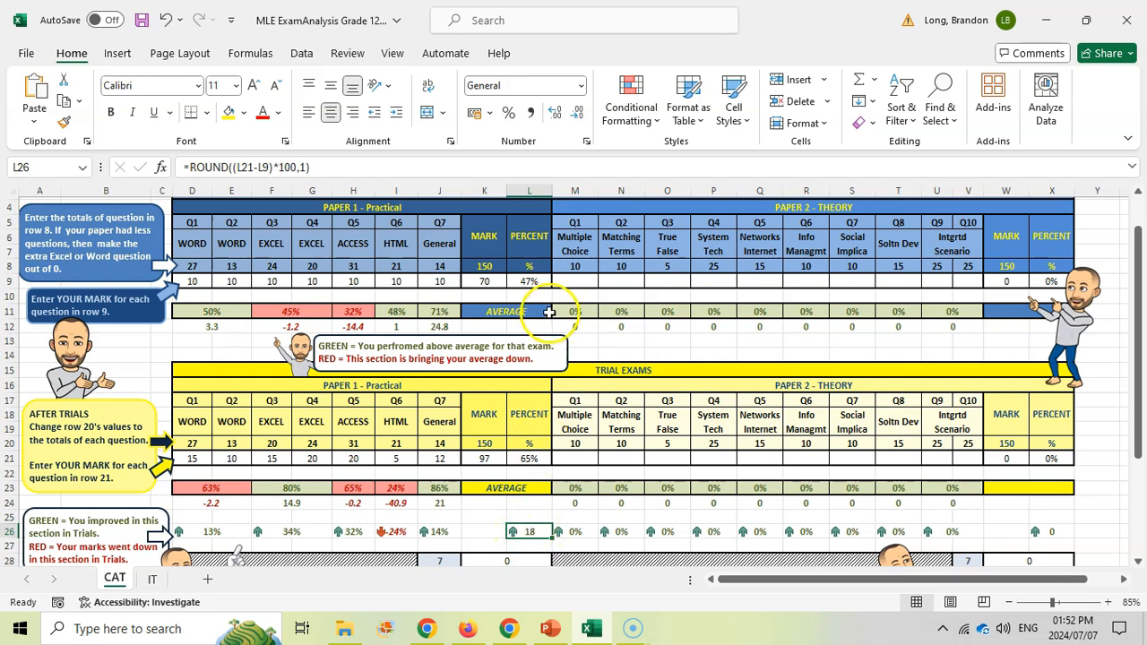
mouse_move(500, 526)
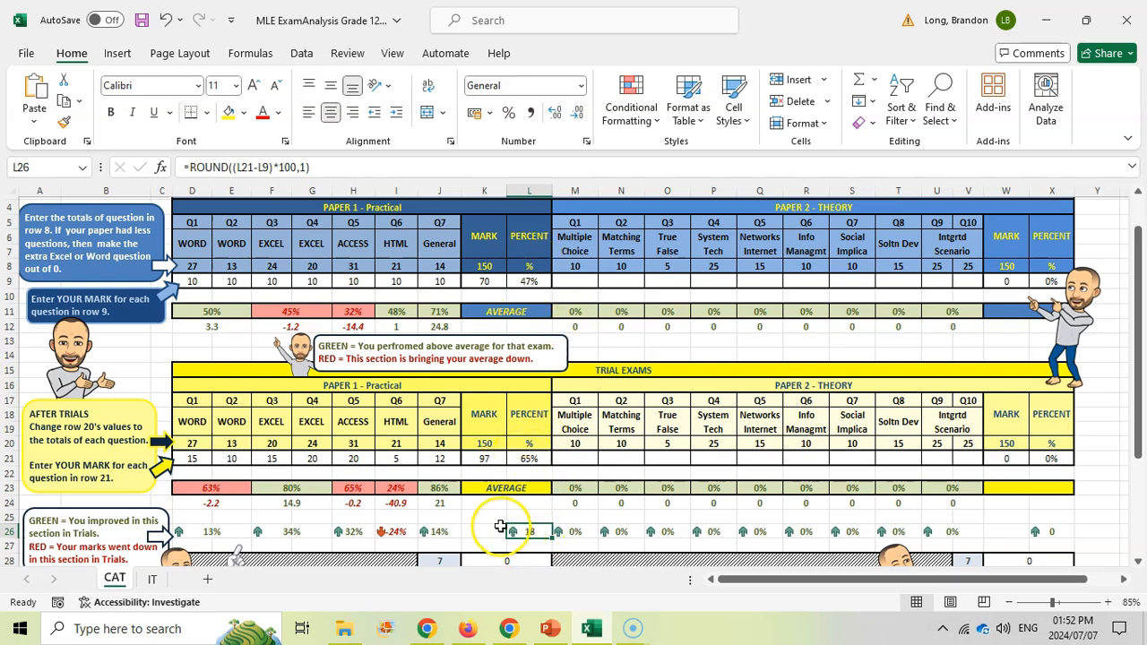
Check the Paper 1 COUNTIF level-count formulas, then switch to the IT subject sheet
scroll(down, 3)
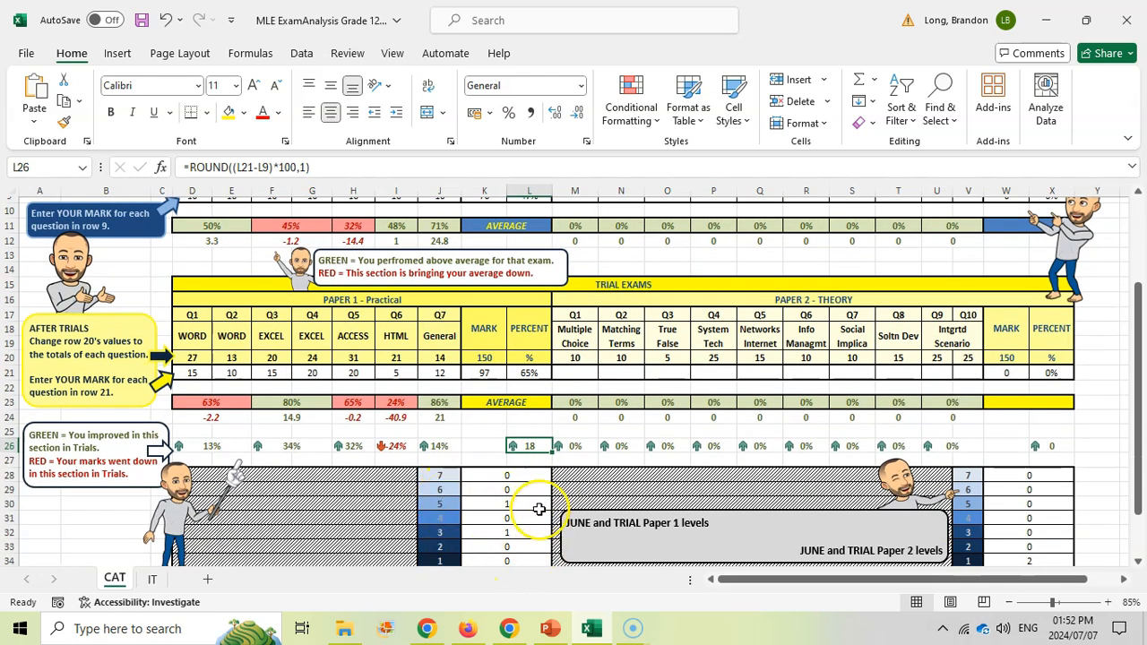
click(484, 532)
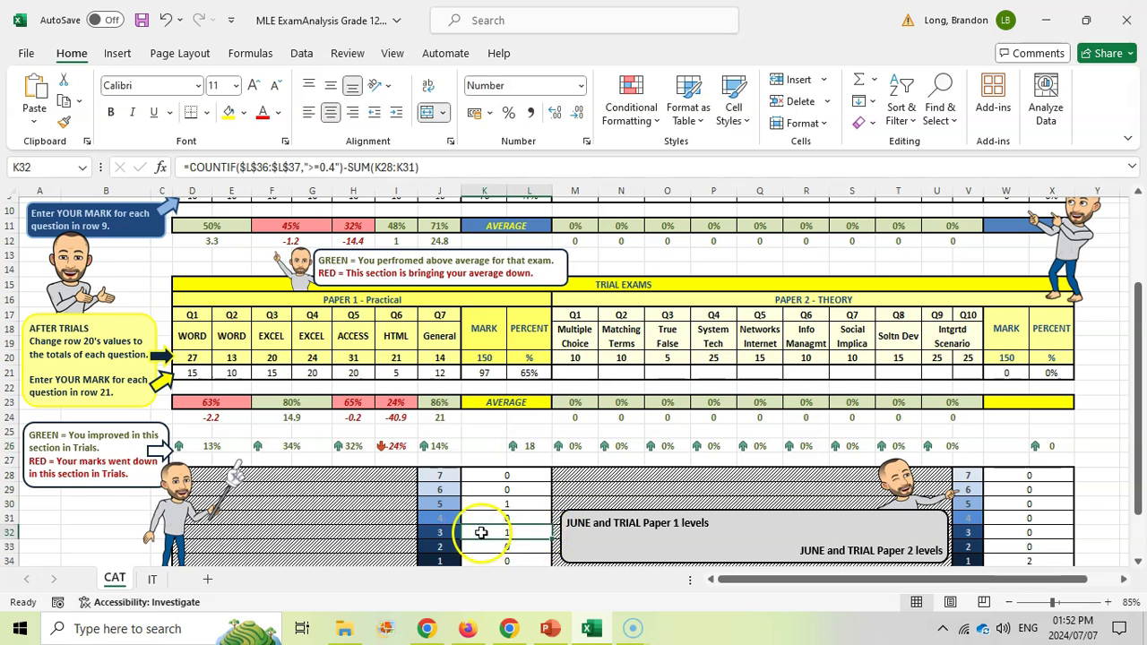
click(484, 487)
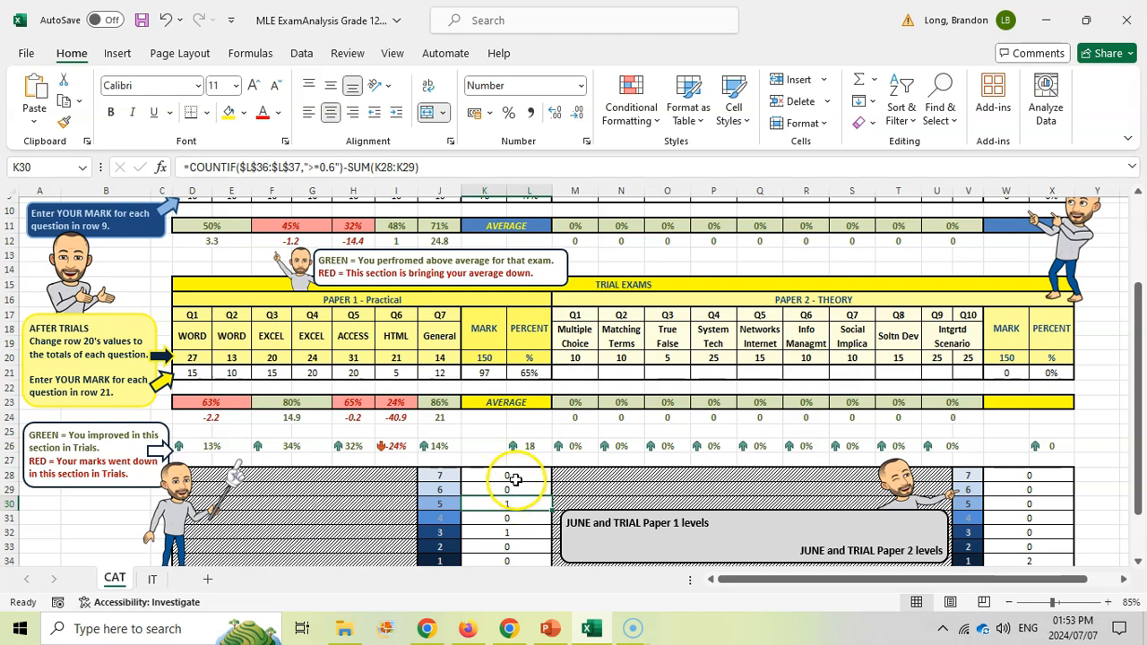
click(150, 579)
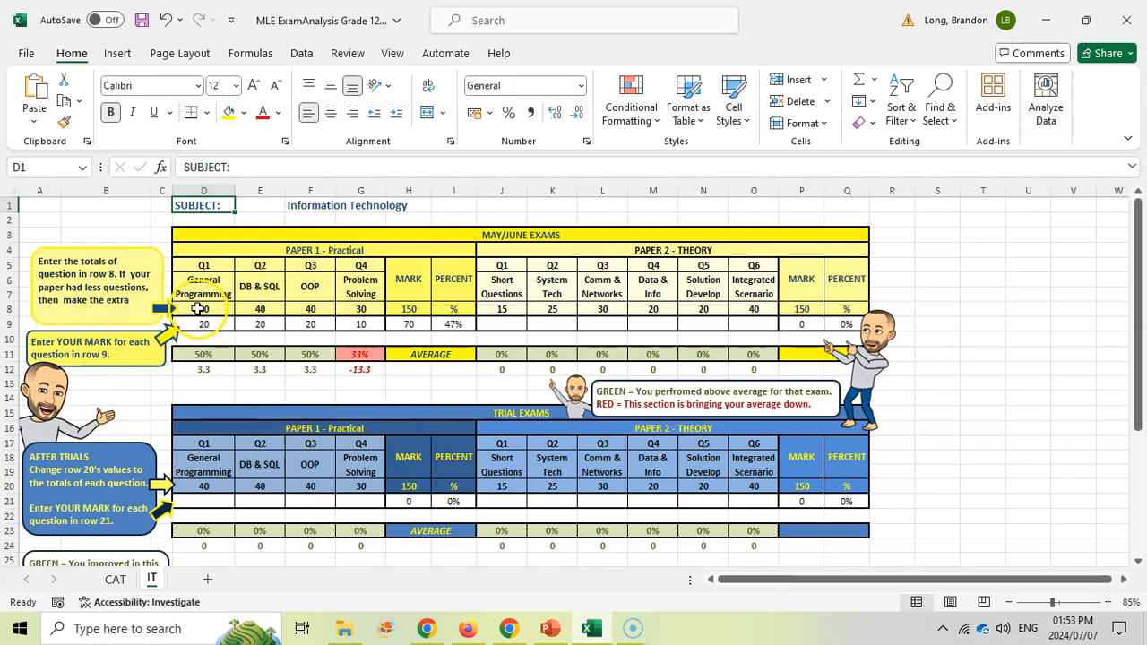
click(204, 308)
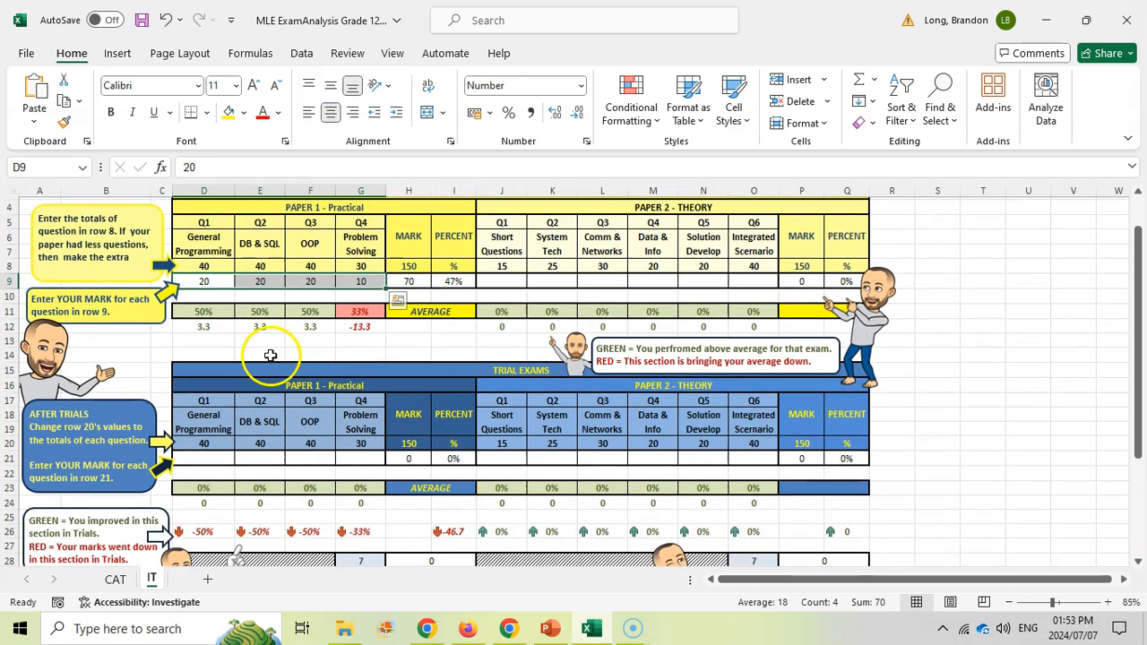
scroll(up, 3)
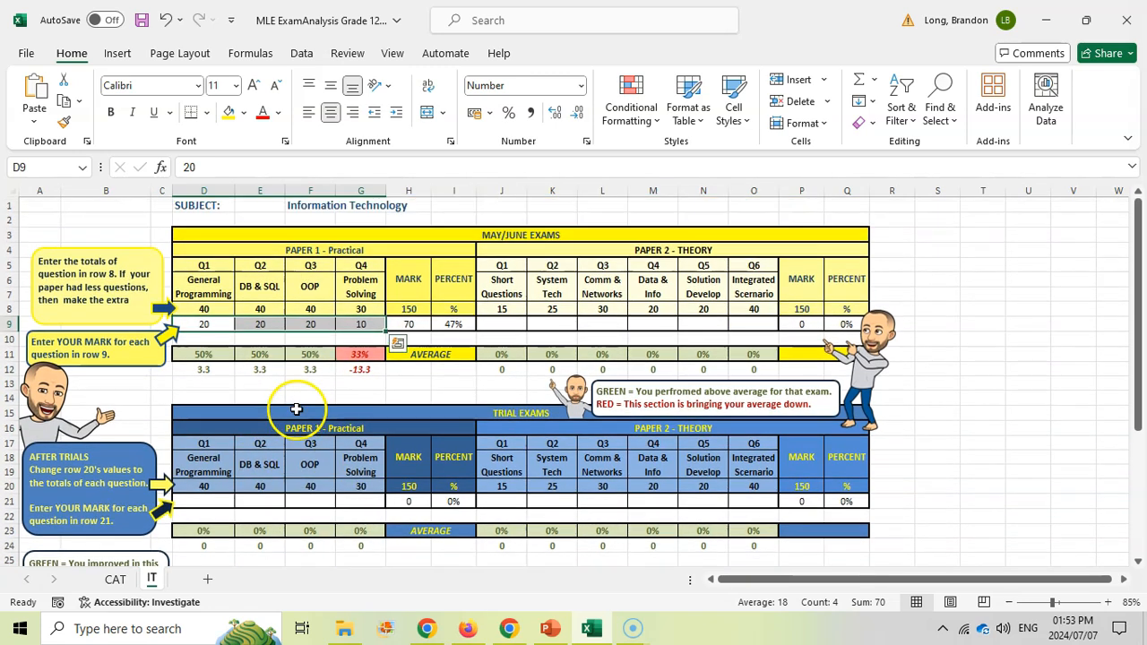